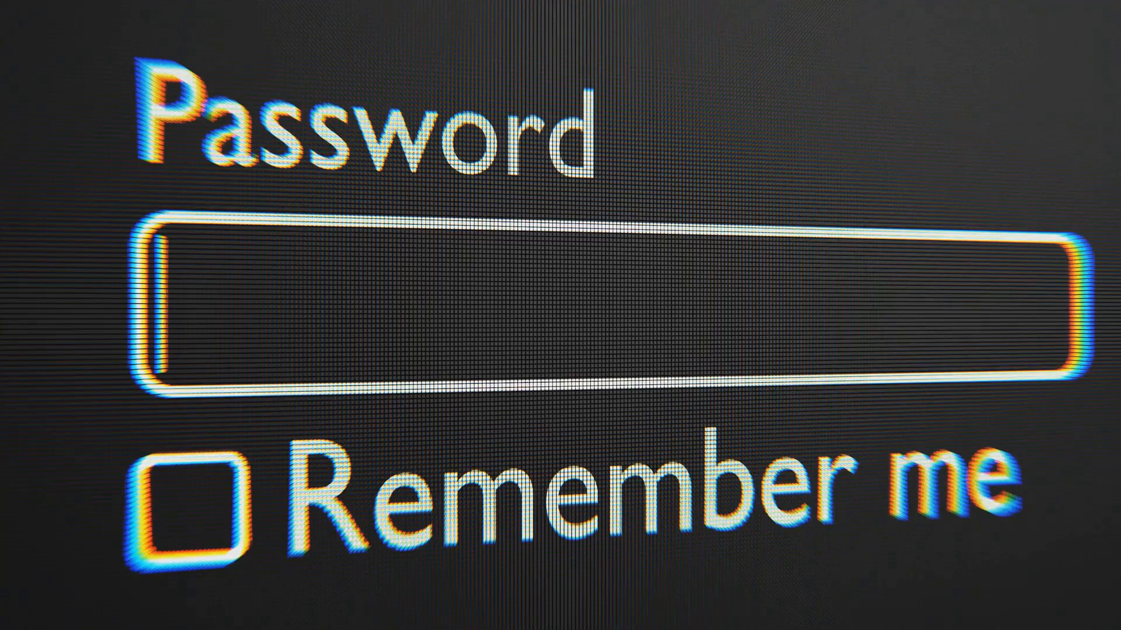
type("***")
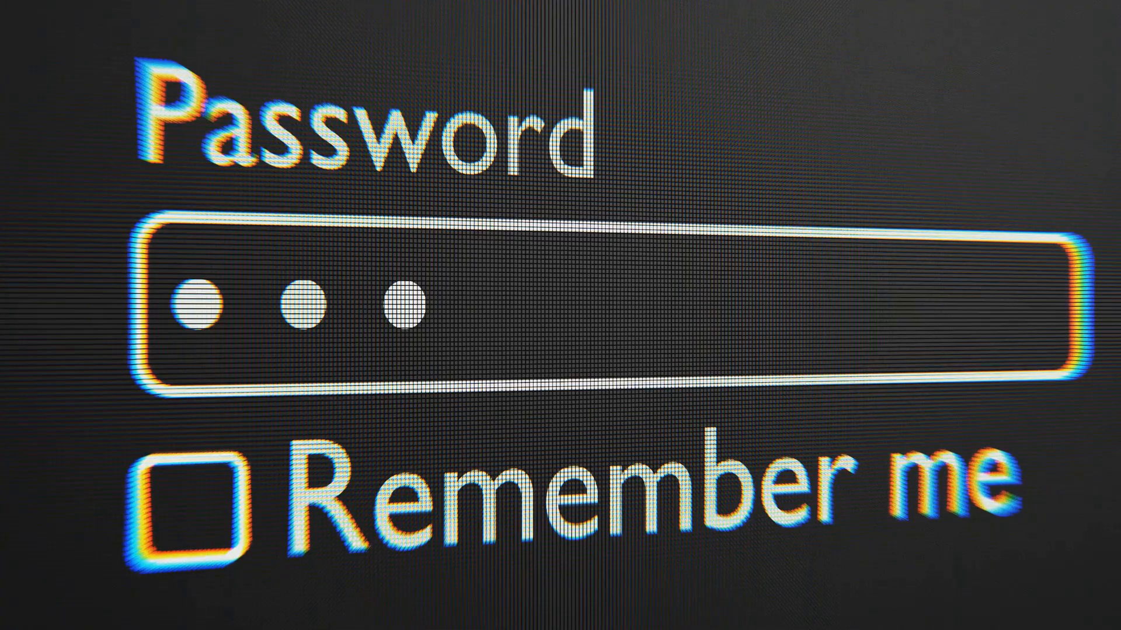